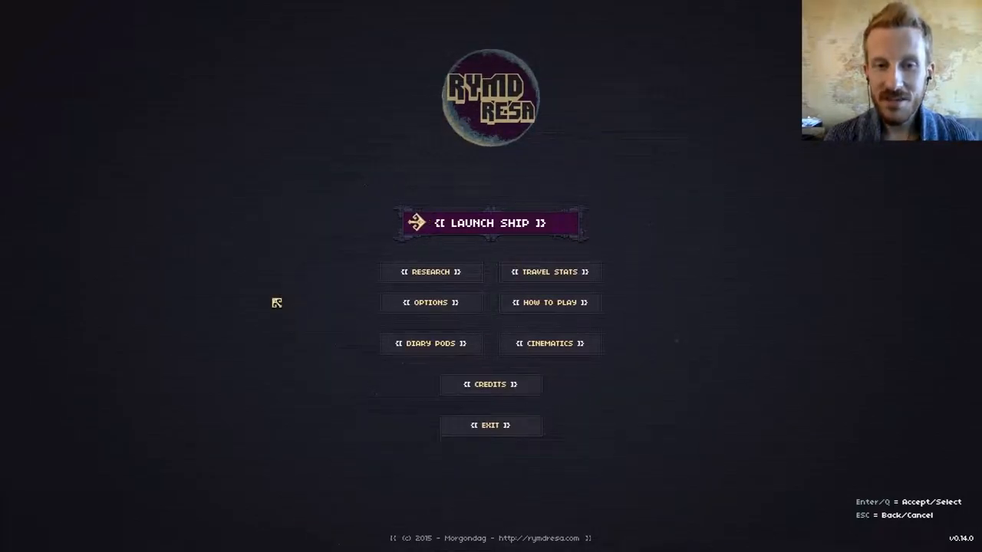
Step: Launch the ship from the main menu to begin a new voyage
click(490, 222)
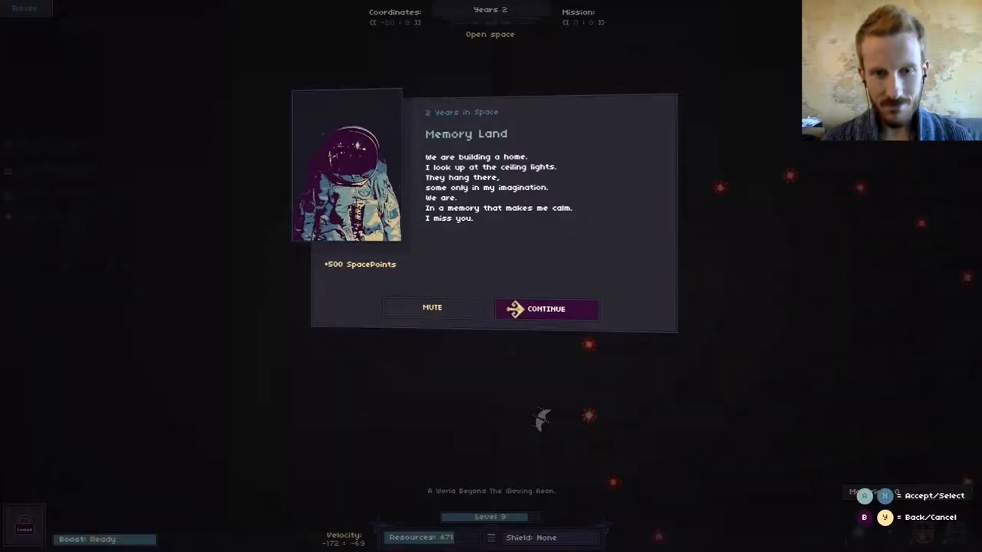
Step: Finish the Memory Land diary pod, collecting 500 SpacePoints
click(546, 308)
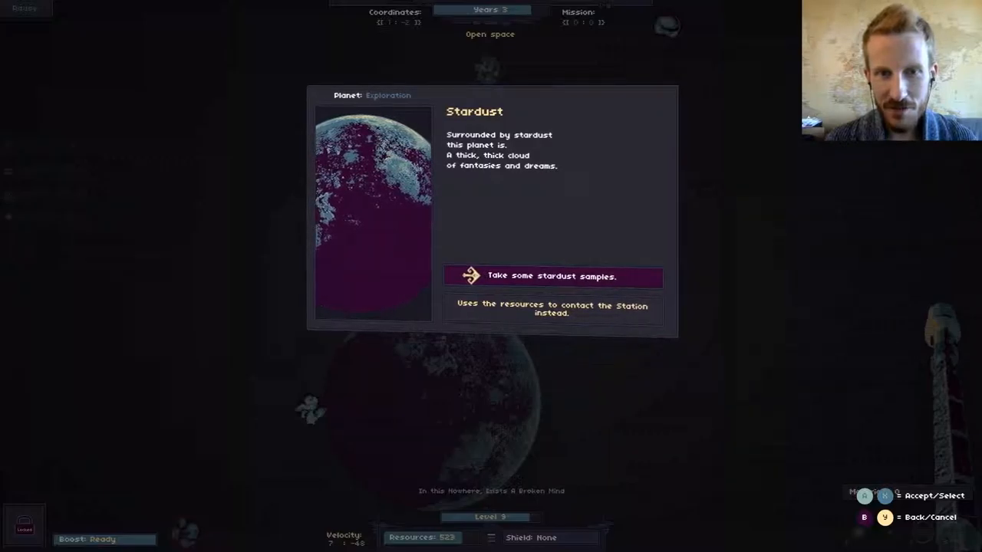
Step: Take stardust samples at Stardust for 200 Spacepoints and close the report
key(down)
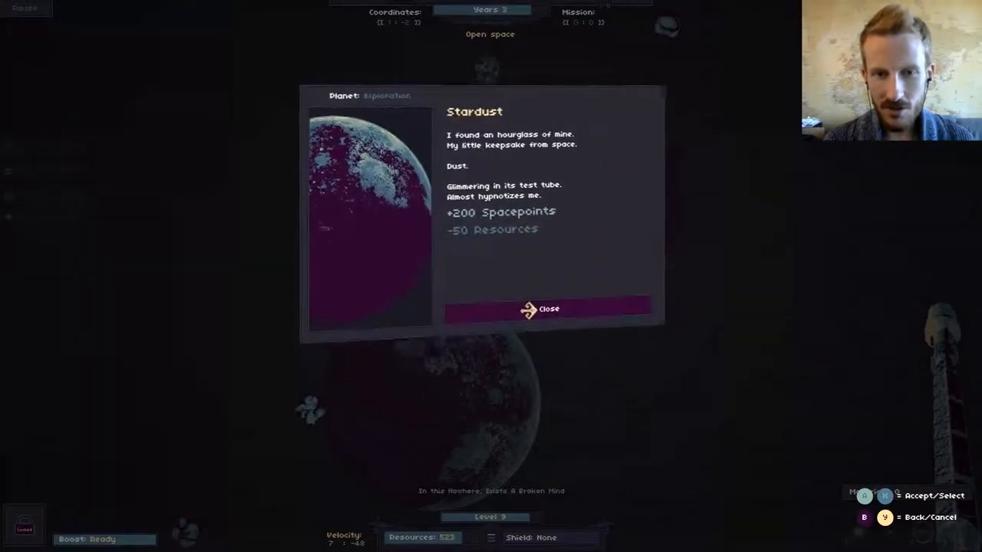
click(548, 309)
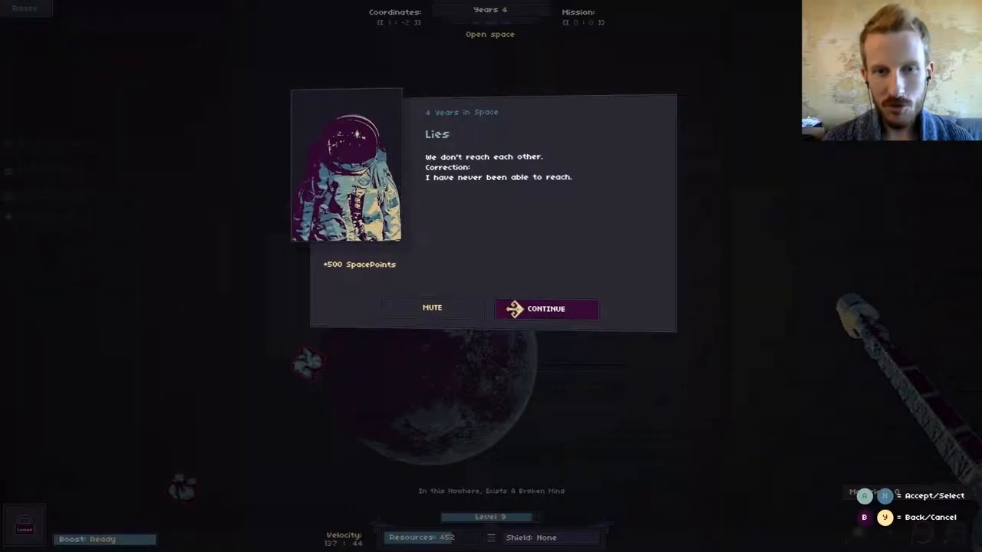
Step: Finish the Lies diary pod, then dismiss the Non-Working Machine report (32 resources)
click(546, 308)
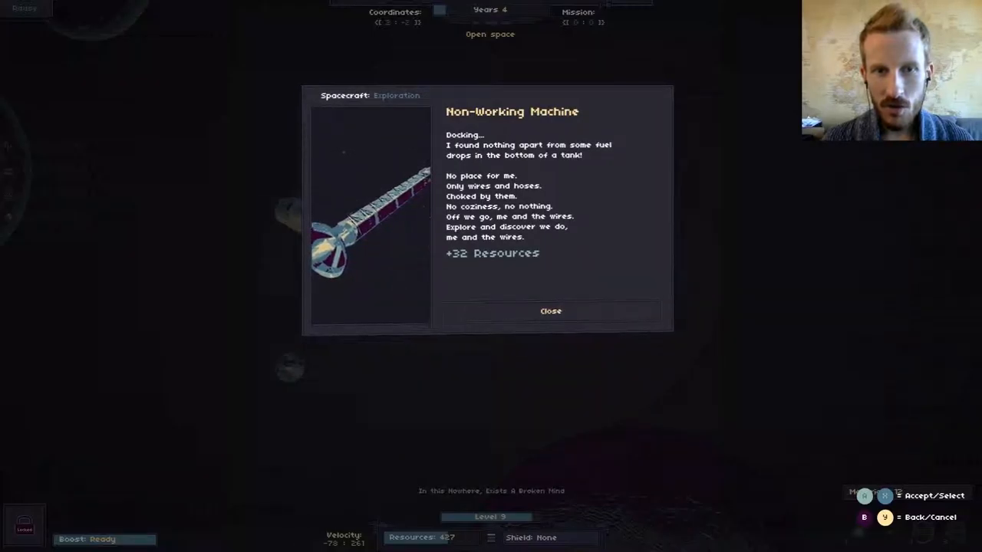
click(550, 311)
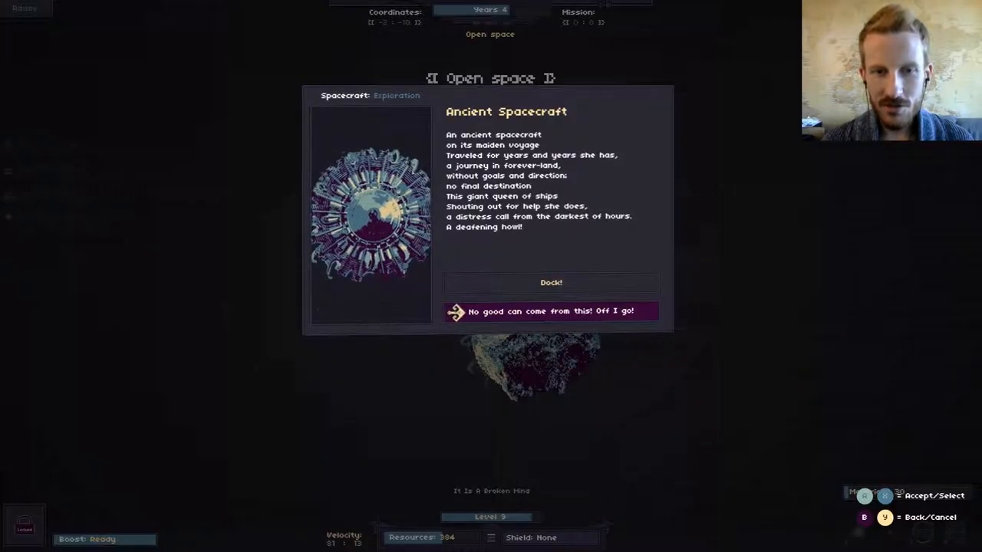
Step: Dock with the Ancient Spacecraft for 200 Spacepoints, then map the asteroid field
click(550, 311)
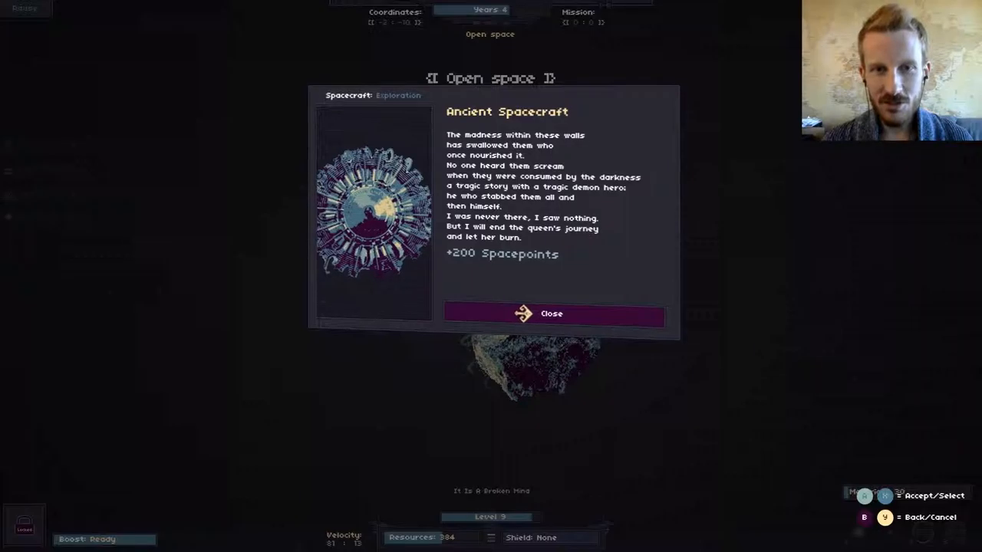
click(551, 313)
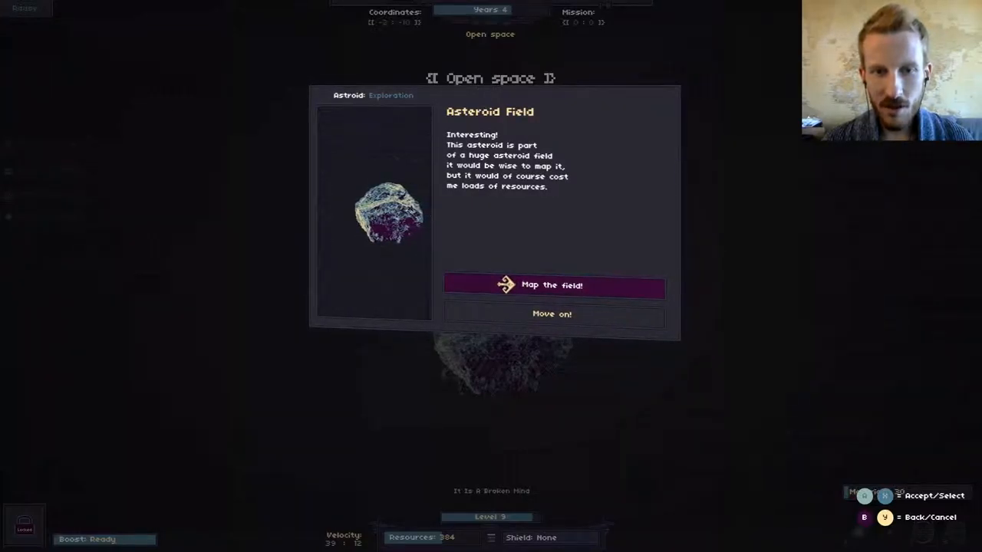
click(552, 284)
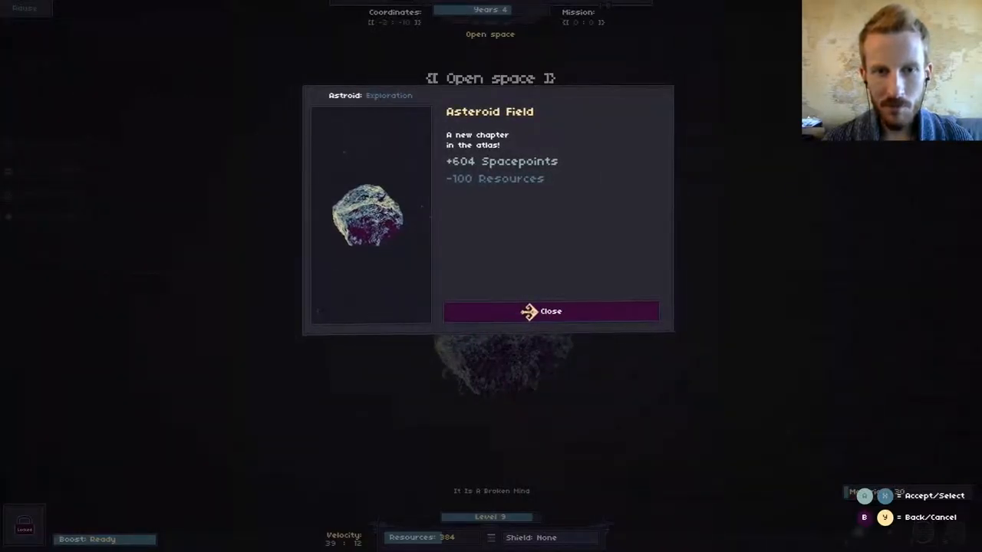
click(550, 311)
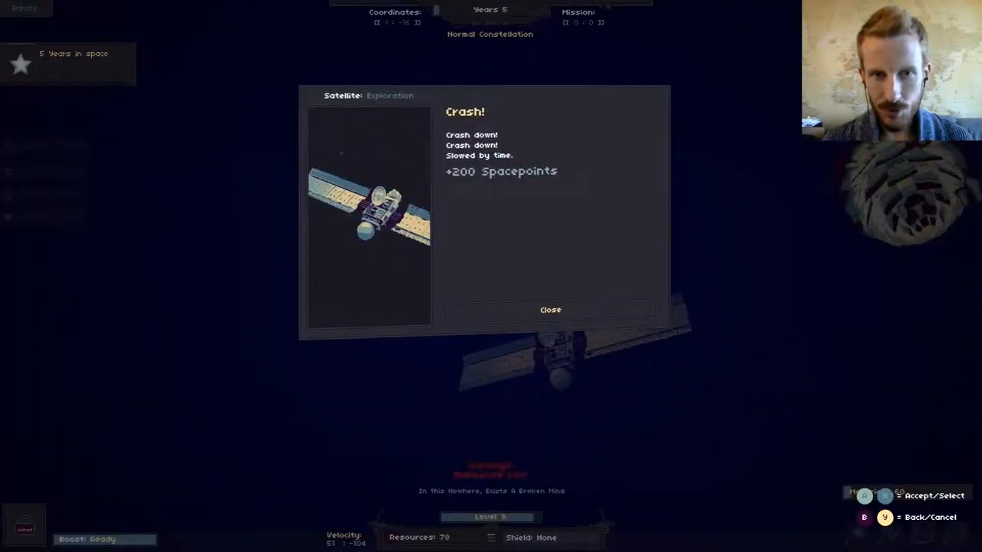
Step: Close the 'Crash!' satellite report after earning 200 Spacepoints
click(550, 309)
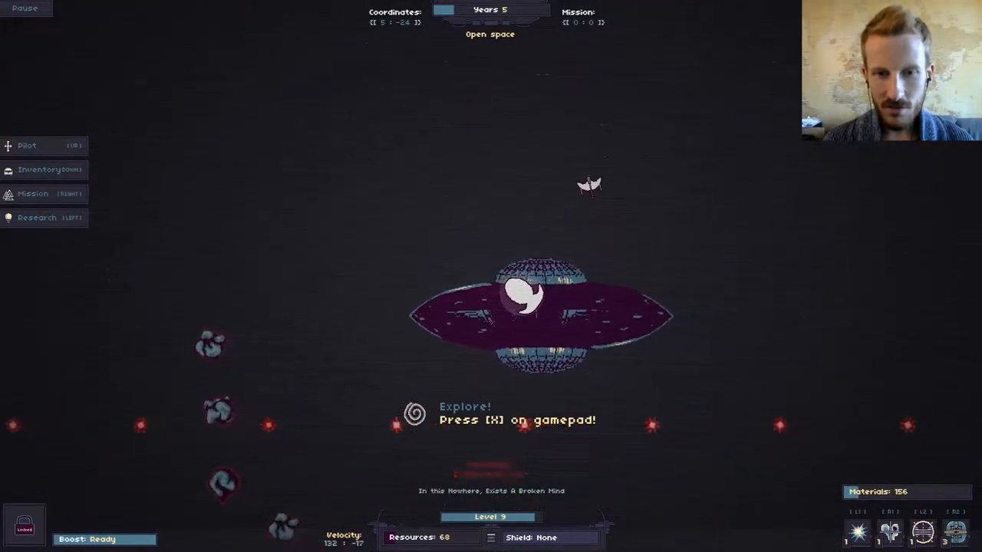
Step: Sample the ringed planet's stardust for 353 Spacepoints and 84 resources, then close results
key(x)
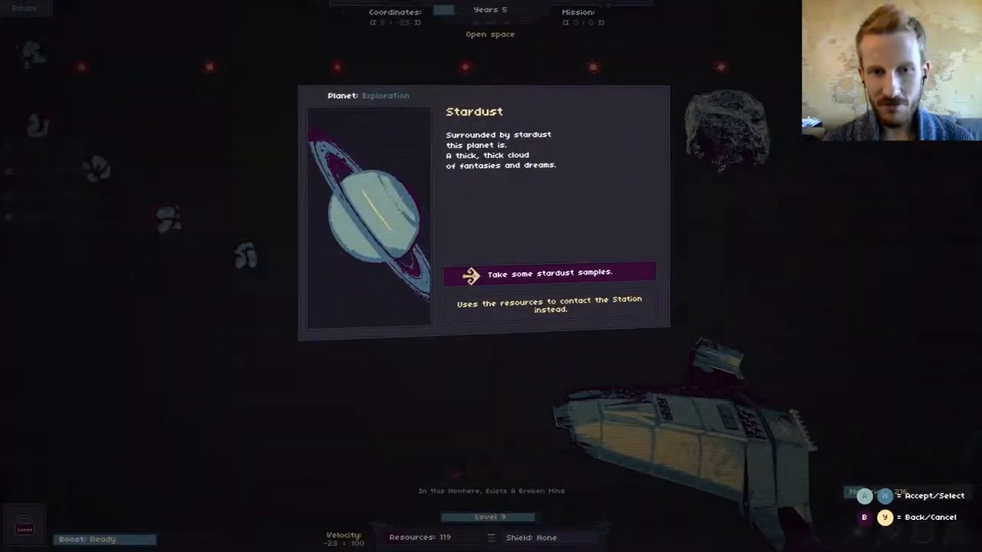
click(548, 272)
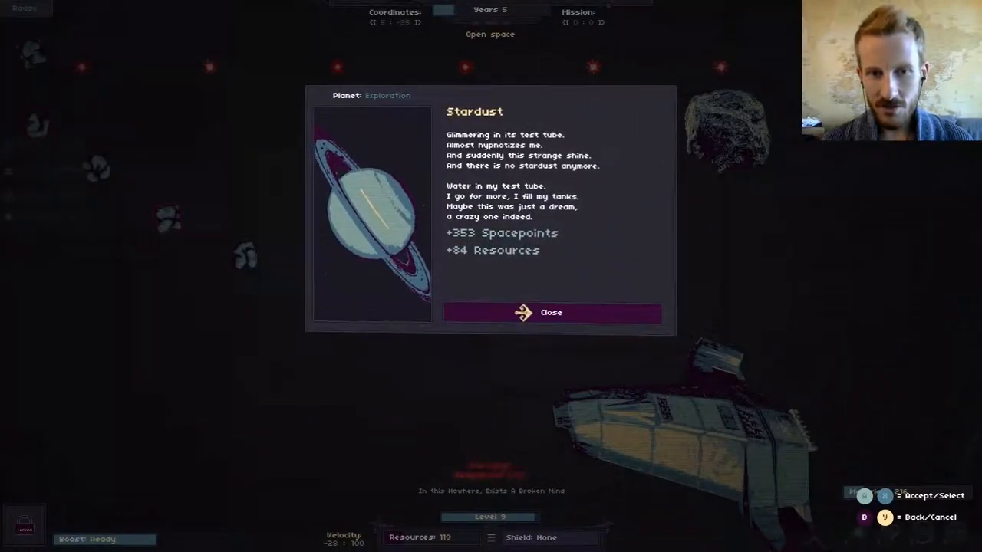
click(551, 312)
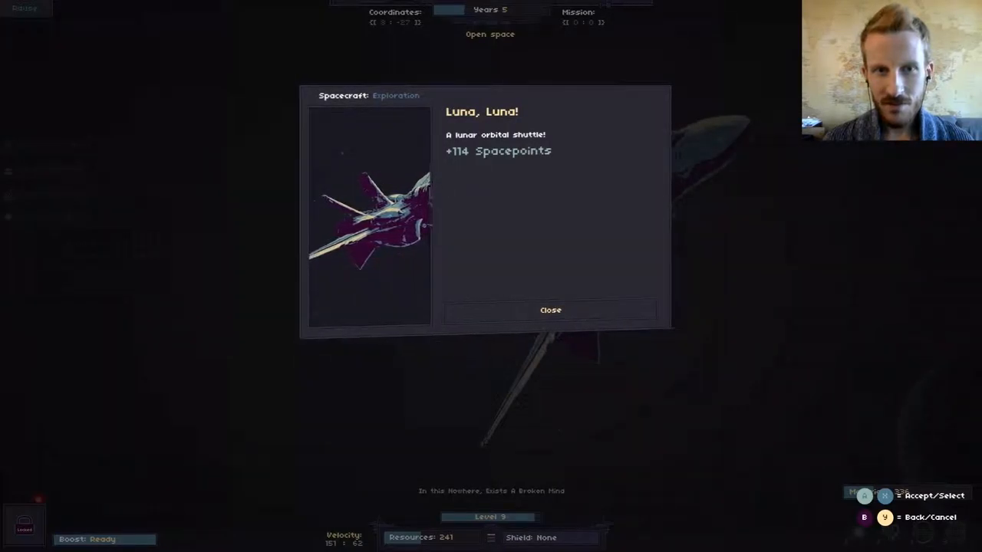
Step: Close the 'Luna, Luna!' shuttle report after earning 114 Spacepoints
click(550, 309)
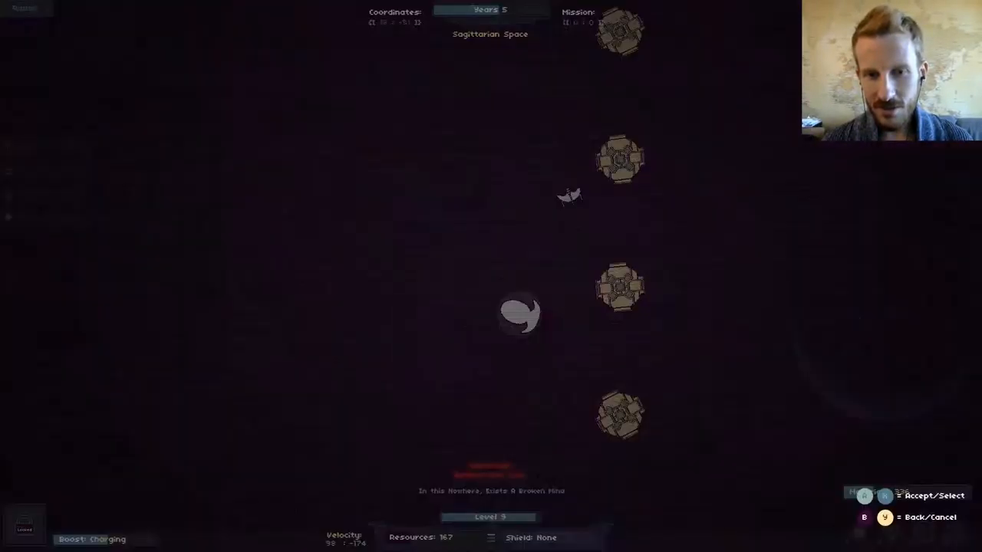
Step: Open the Sagittarian Space diary pod and finish the 'Luck' entry for 700 SpacePoints
click(521, 313)
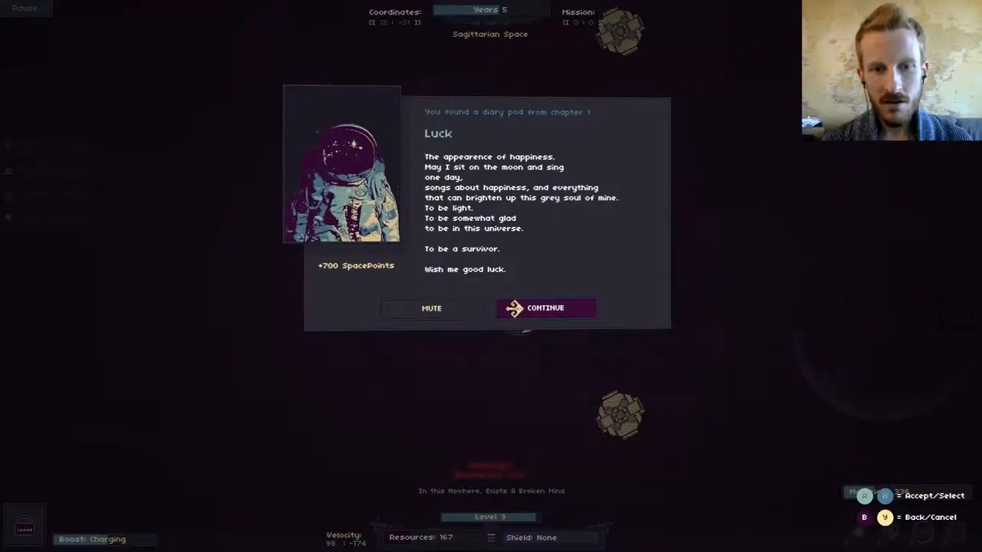
click(544, 307)
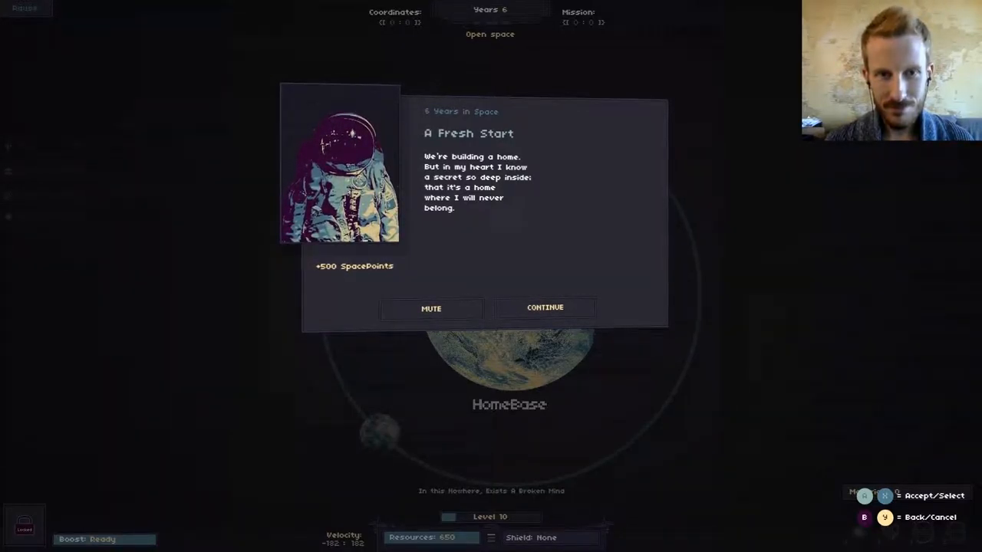
Step: Finish the 'A Fresh Start' diary entry at HomeBase for 500 SpacePoints
click(545, 307)
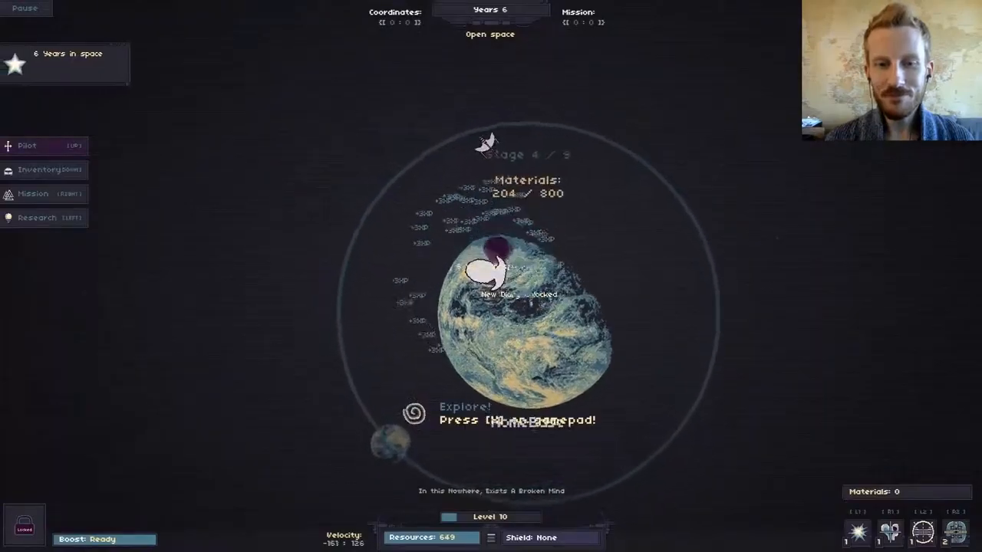